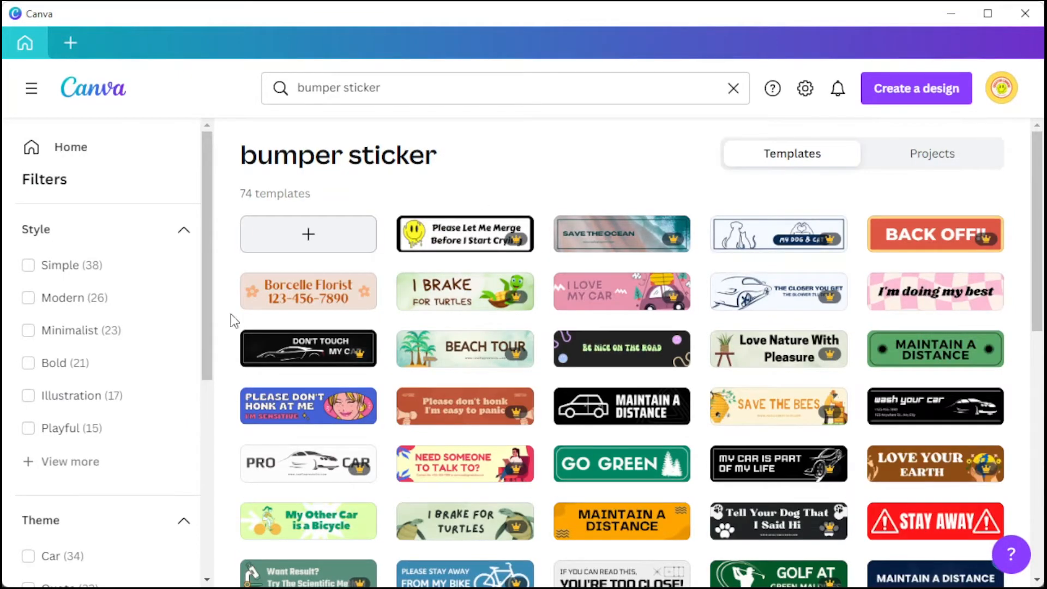
{"action": "mouse_move", "coordinate": [308, 252]}
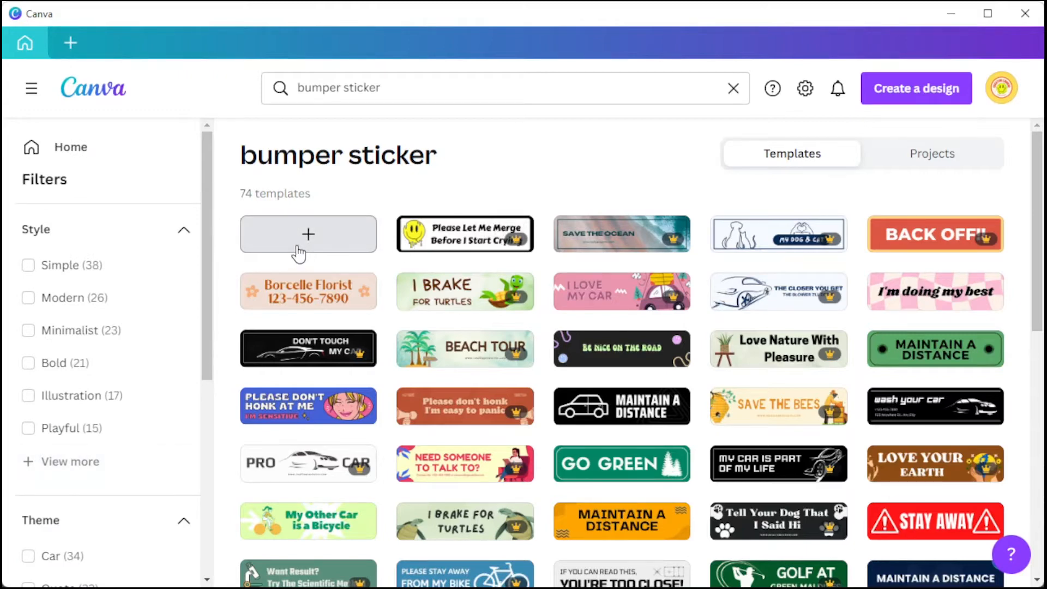
- Filter the Print your design products to 'stickers' showing circle, oval, rectangle and square options
{"action": "left_click", "coordinate": [308, 234]}
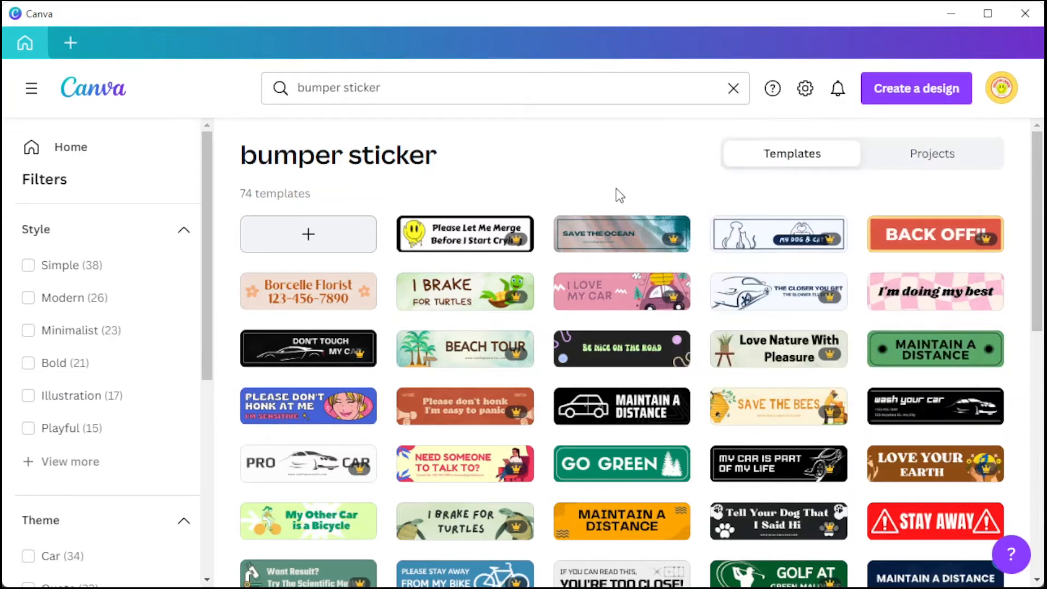
{"action": "left_click", "coordinate": [308, 406]}
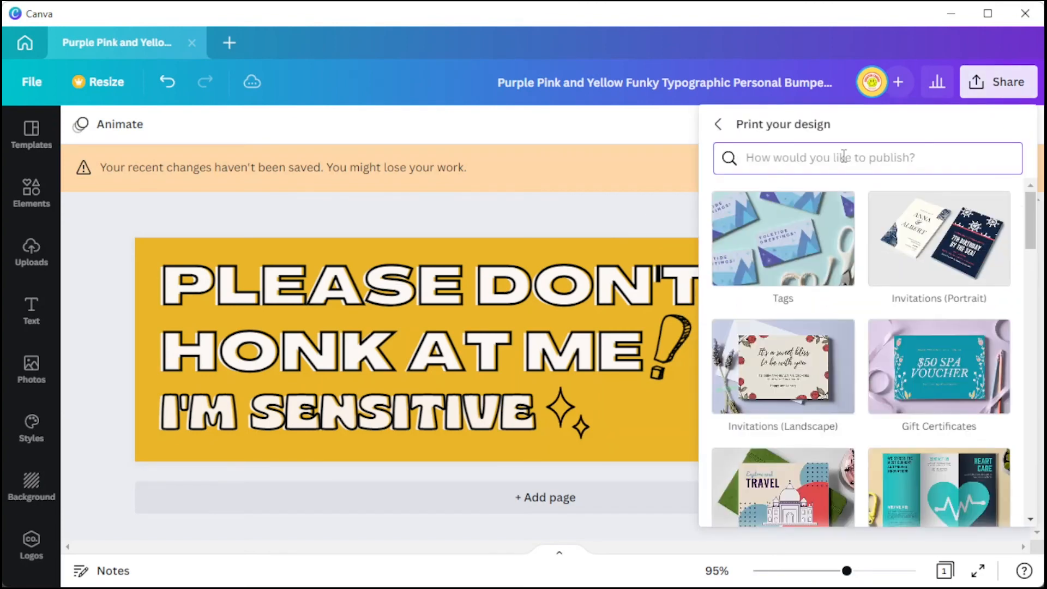
{"action": "type", "text": "stickers"}
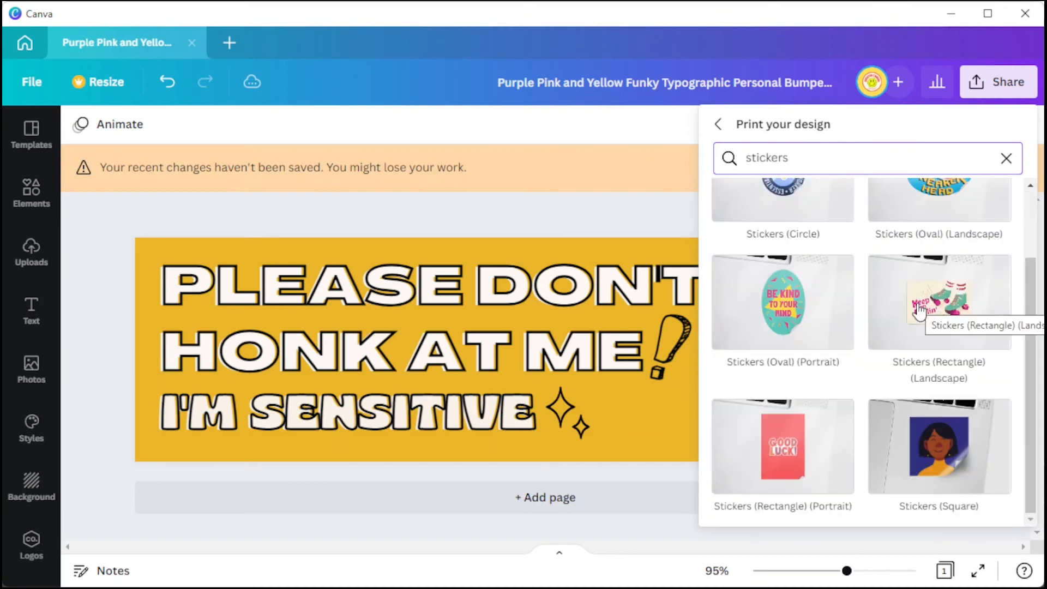